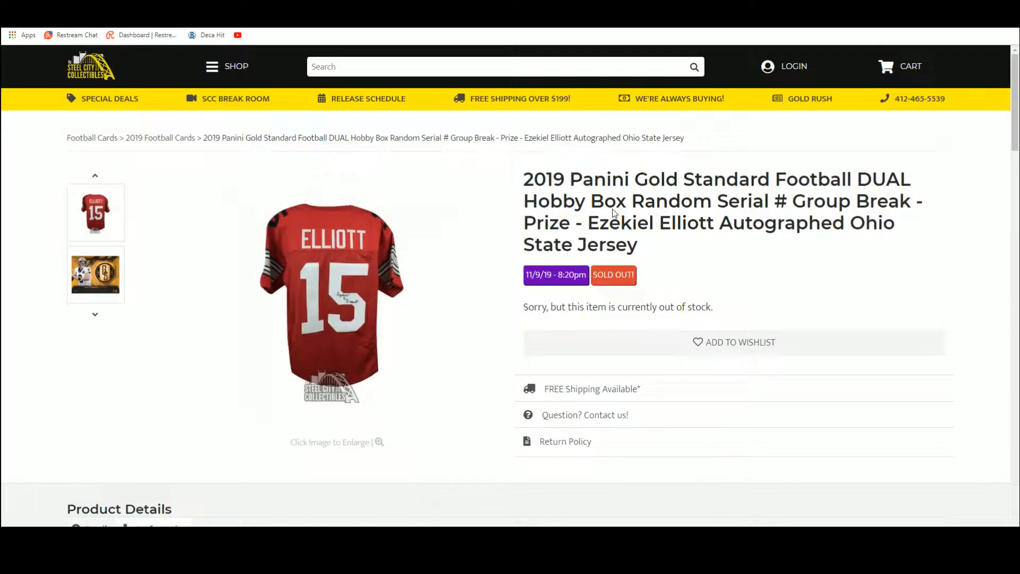
- Enlarge the sold-out Ezekiel Elliott autographed jersey photo on Steel City Collectibles
left_click(336, 300)
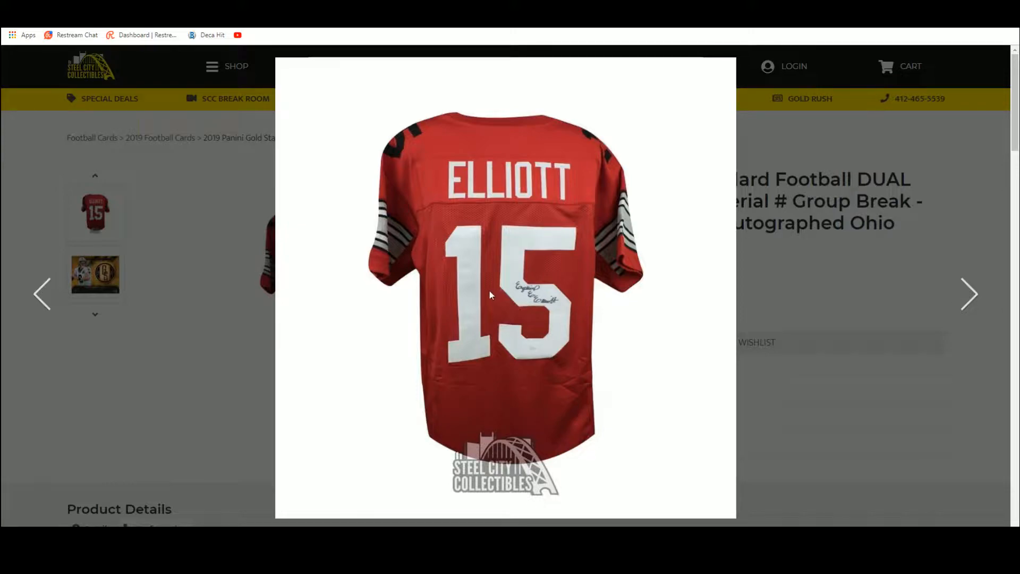
mouse_move(531, 306)
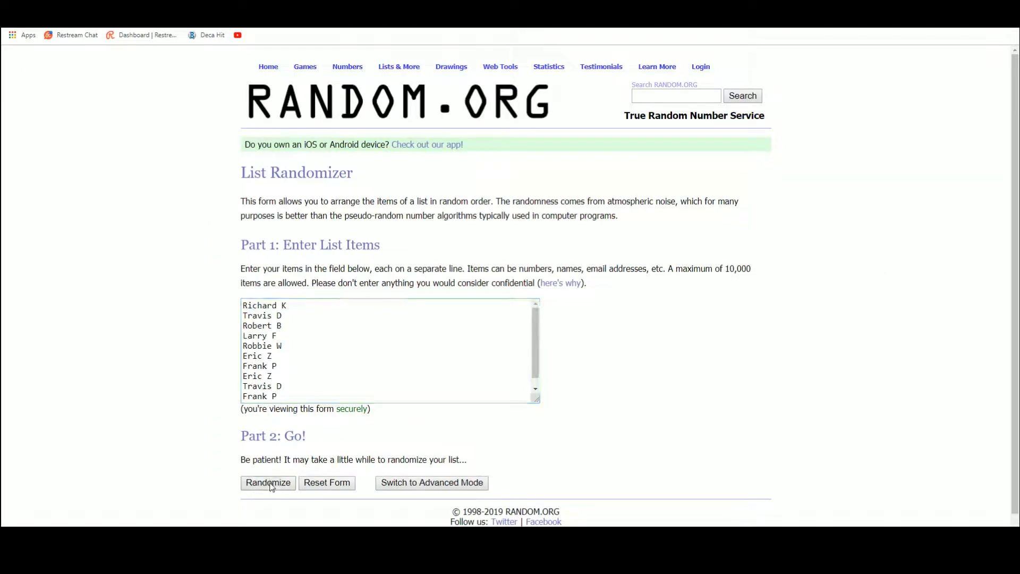
left_click(267, 482)
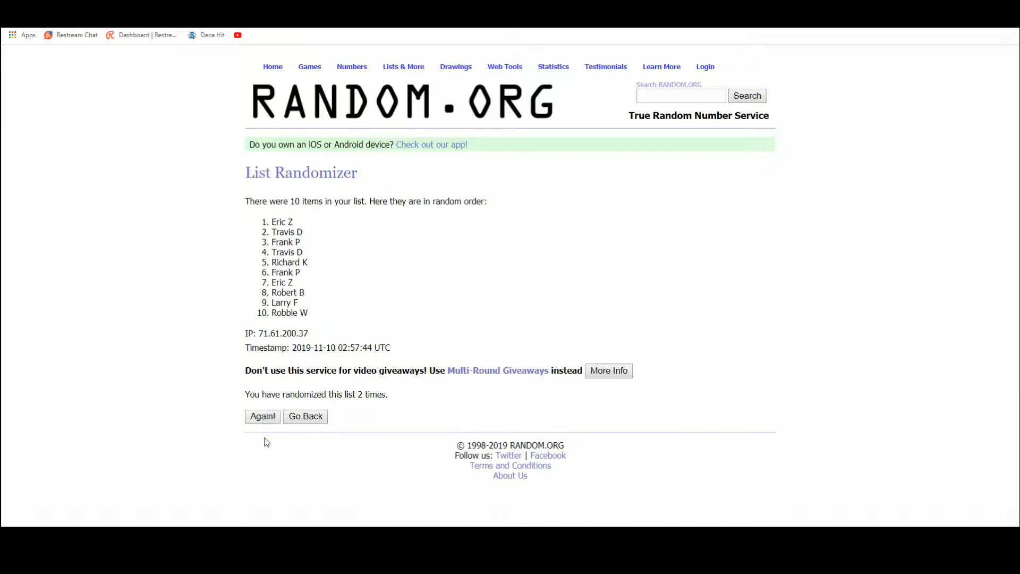
left_click(262, 417)
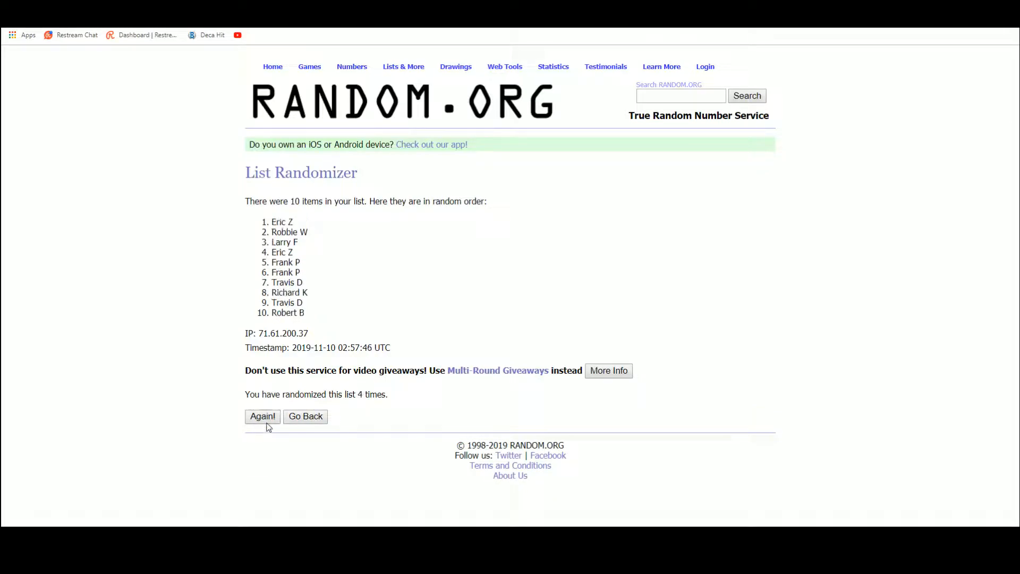
left_click(262, 416)
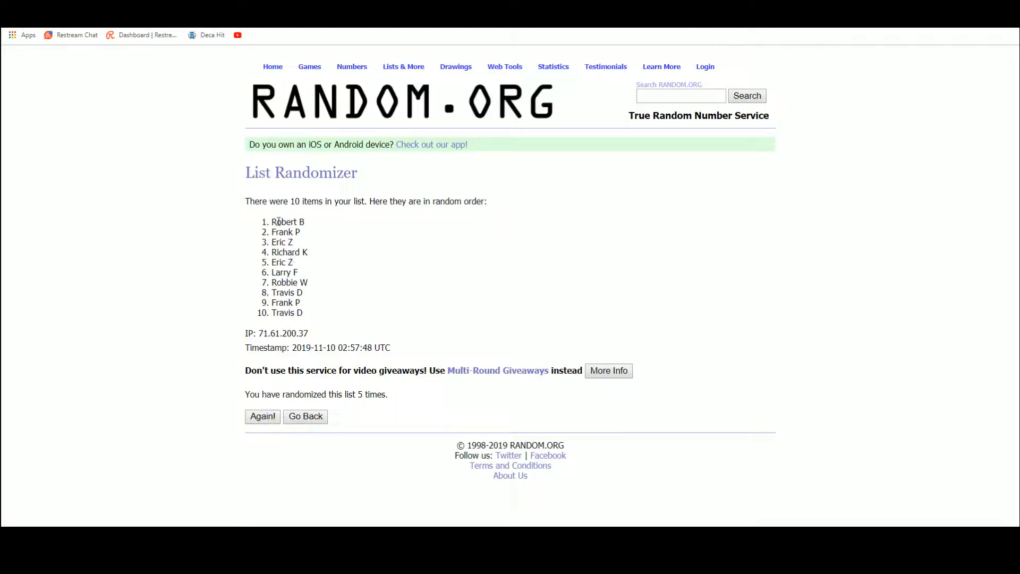
left_click_drag(273, 221, 302, 312)
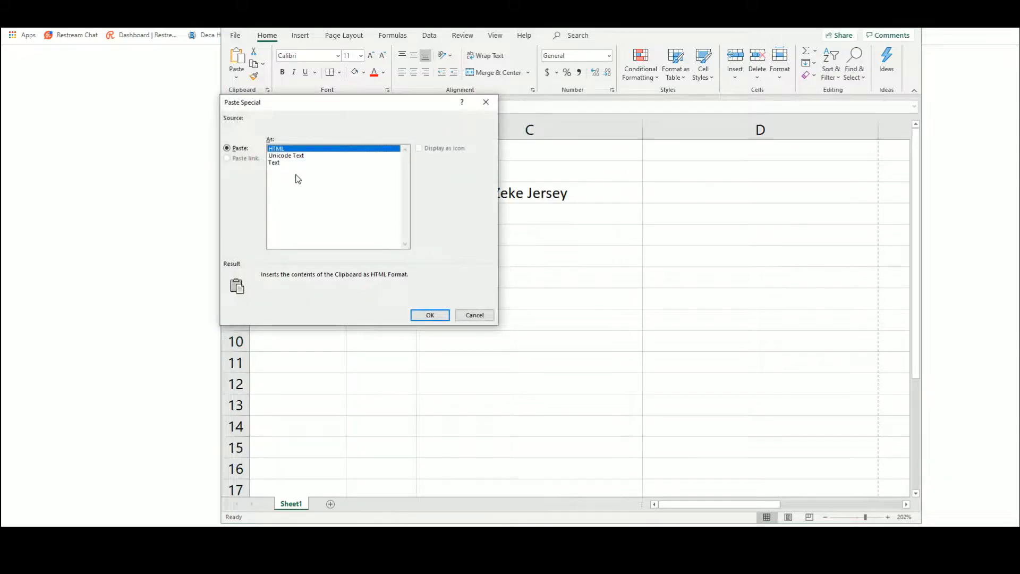
left_click(429, 315)
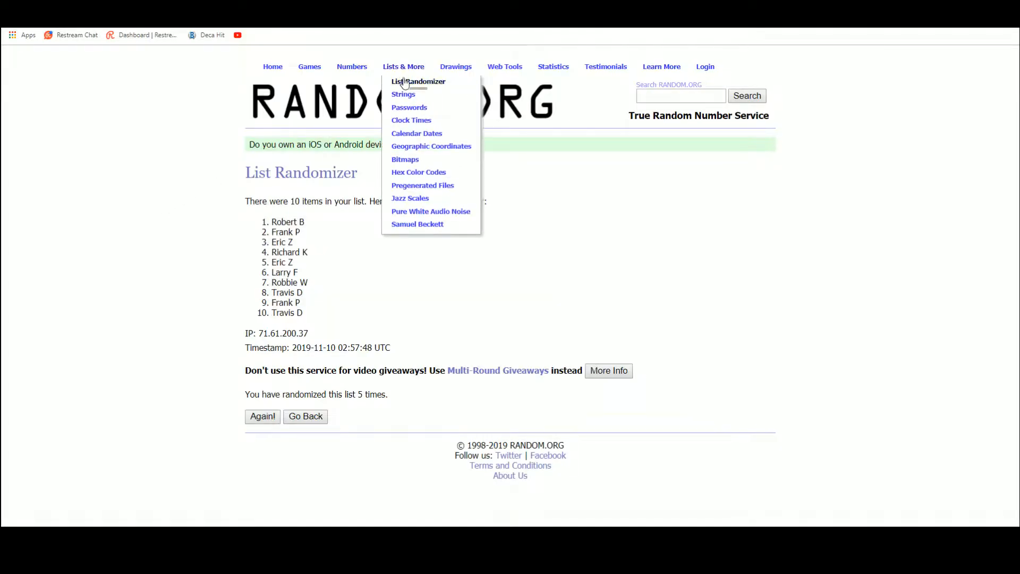
- Enter digits 0–9 in a new randomizer, shuffle five times leaving 0, 8, 4 on top, and copy
left_click(418, 81)
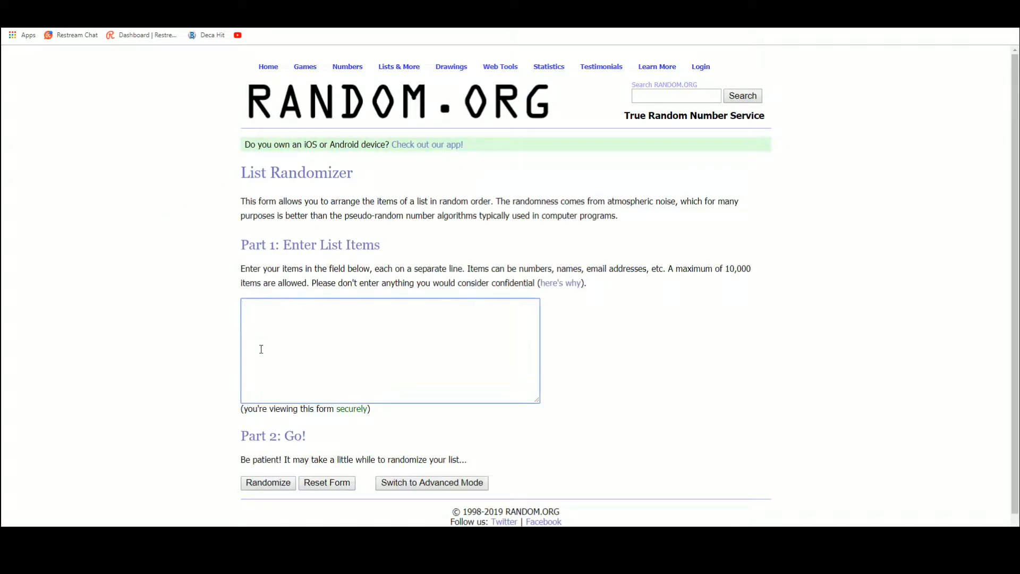
type("1")
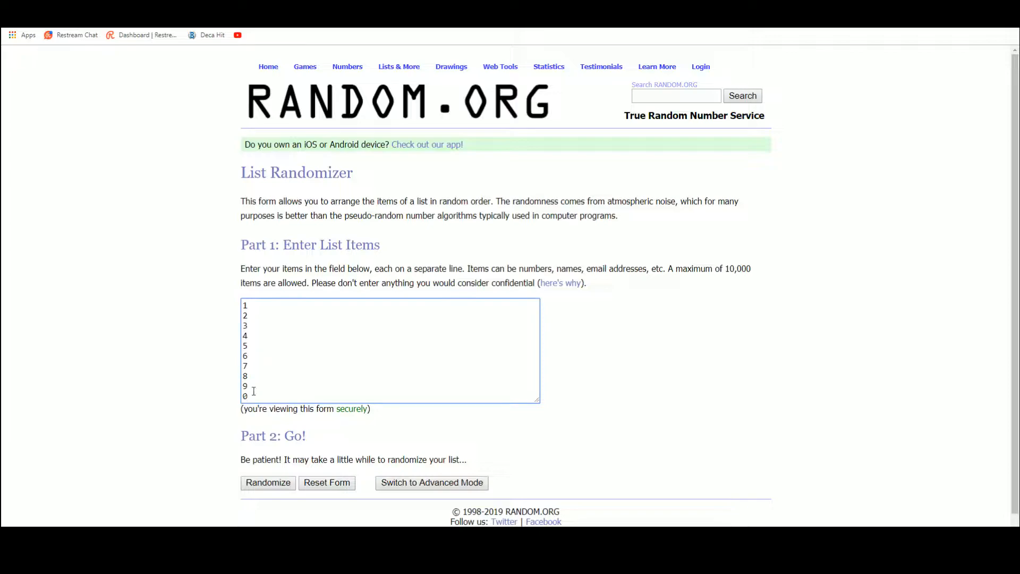
left_click(267, 482)
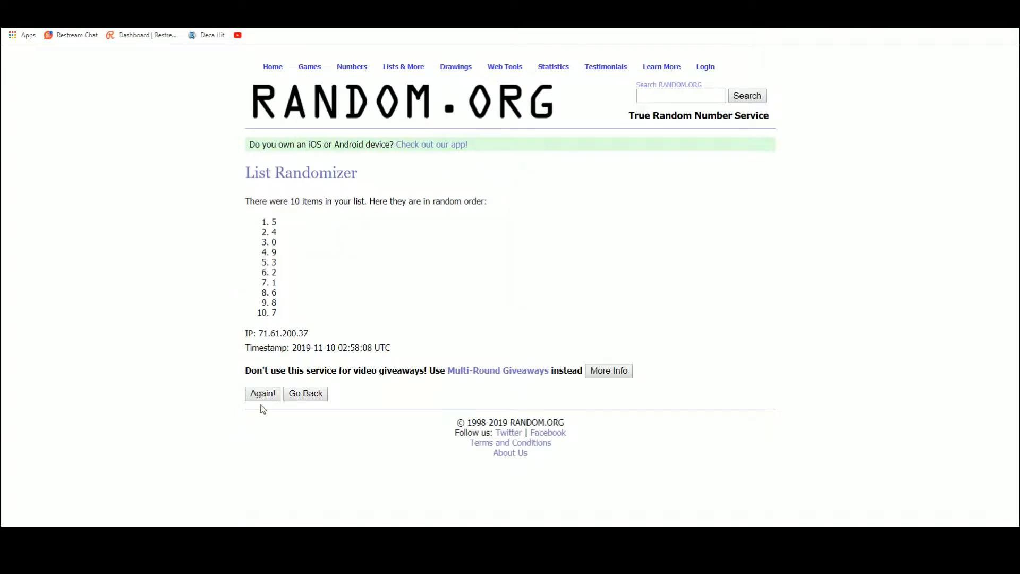
left_click(262, 393)
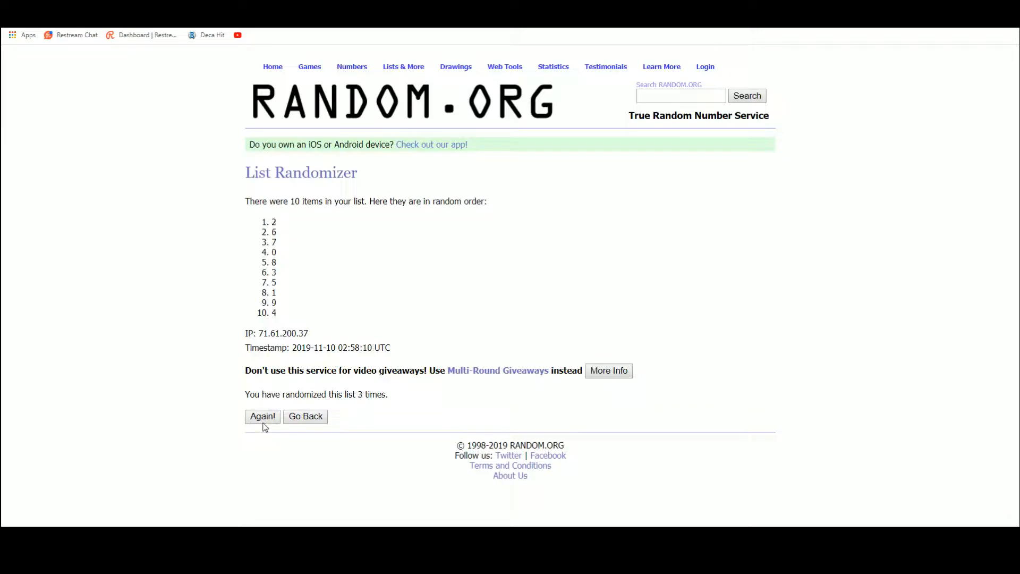
left_click(261, 417)
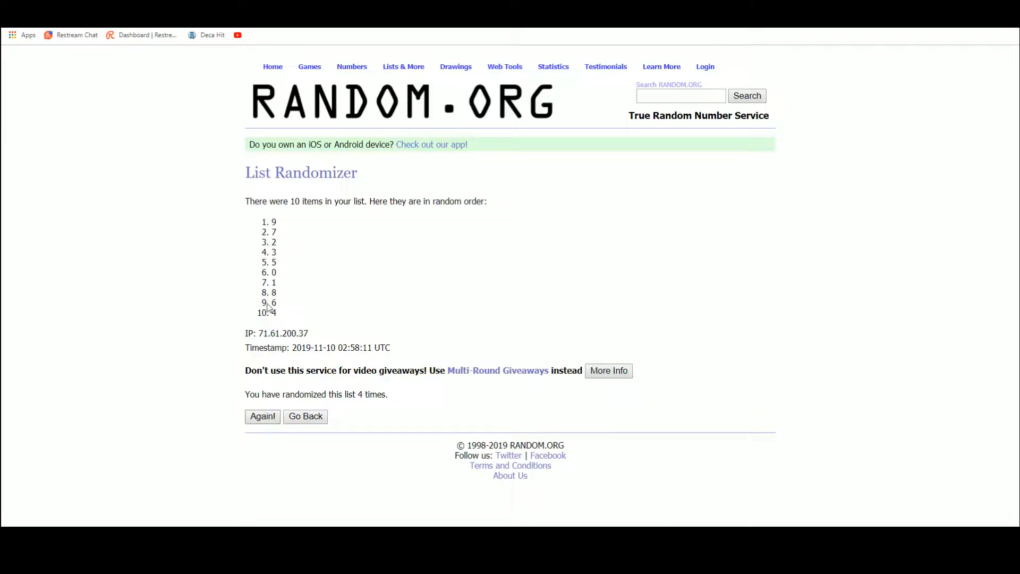
left_click(262, 417)
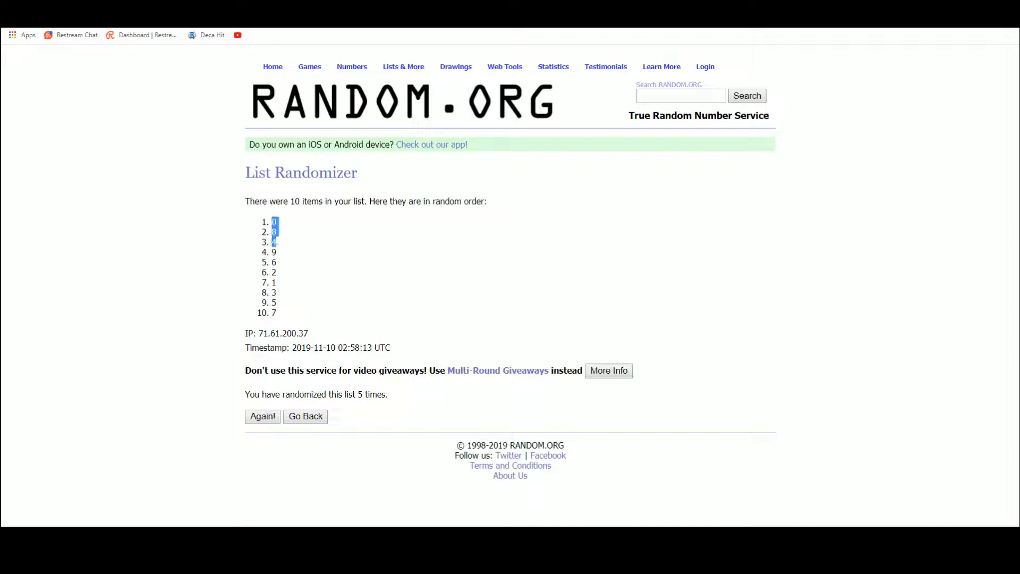
right_click(273, 282)
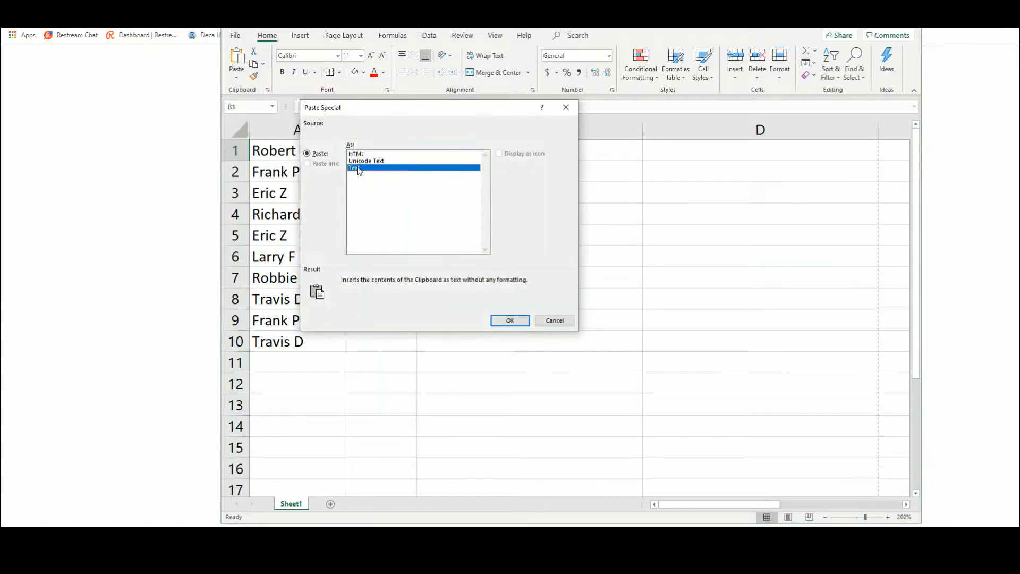
- Paste the digits as Text into column B beside the names and open File > Print
left_click(509, 320)
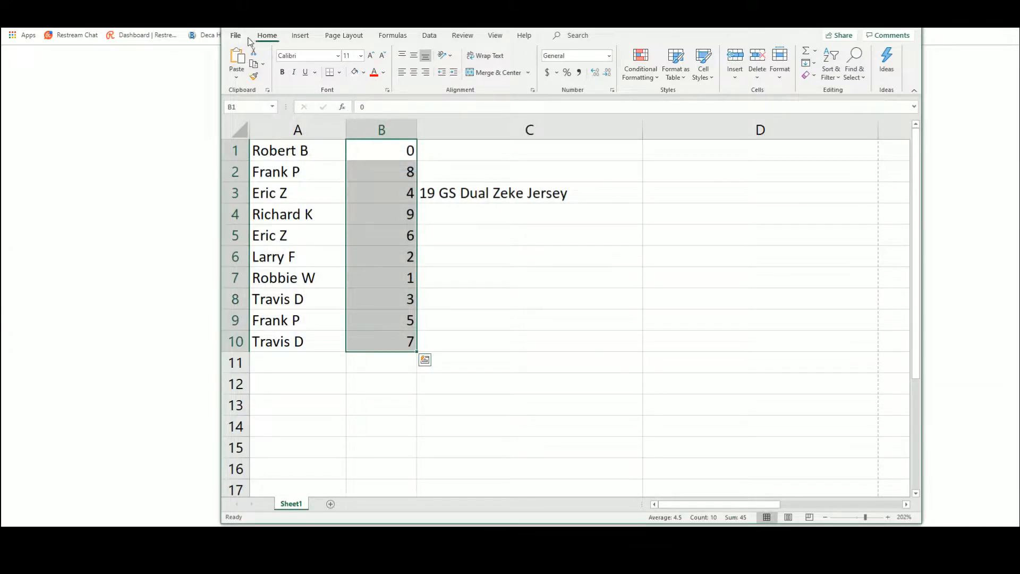
left_click(235, 35)
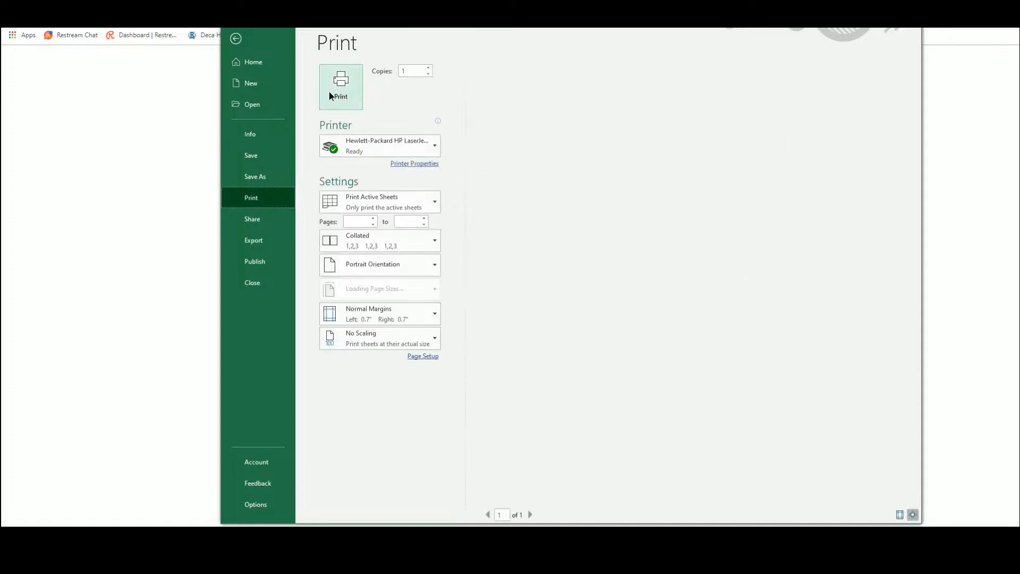
left_click(235, 38)
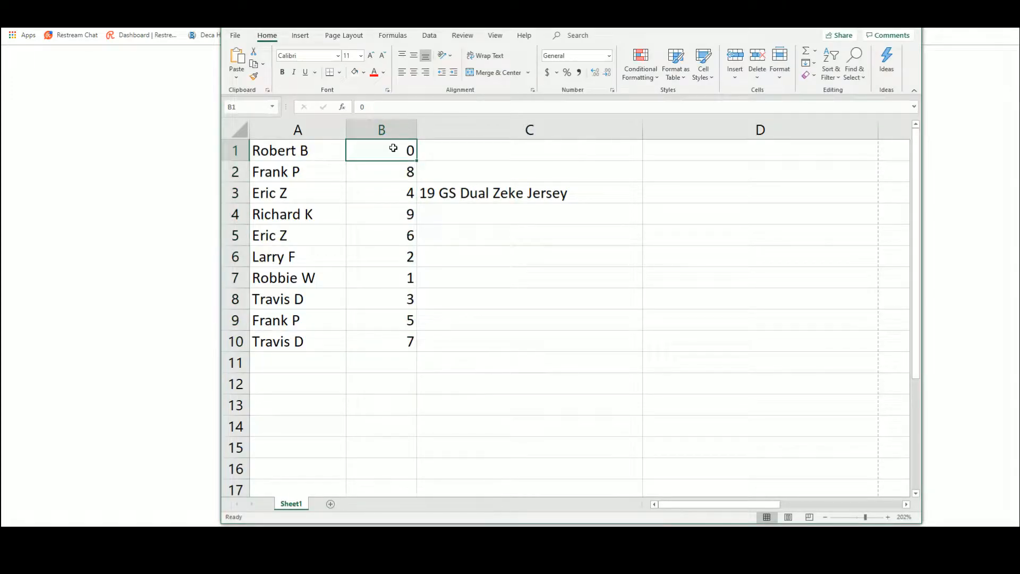
left_click(381, 171)
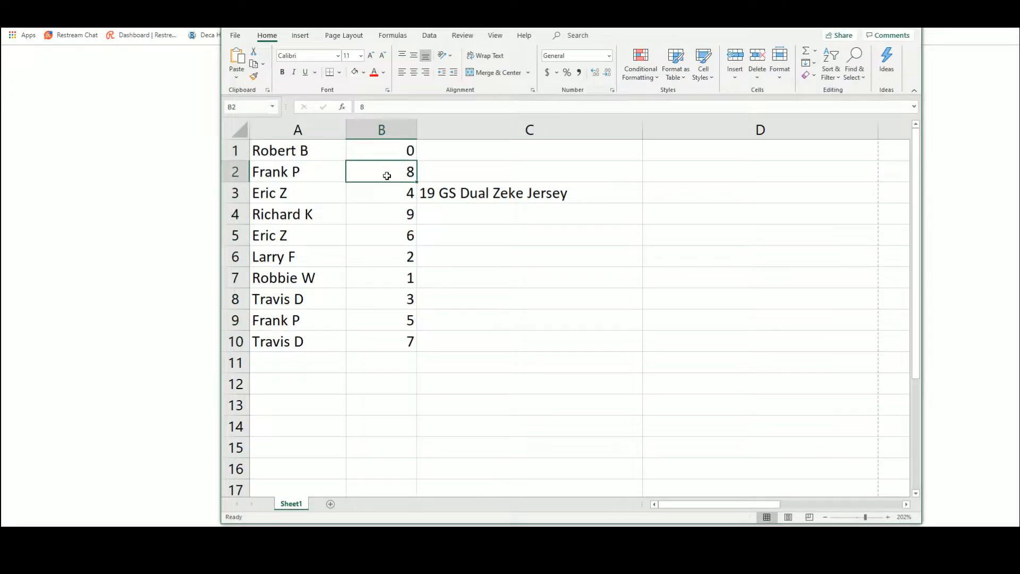
left_click(381, 192)
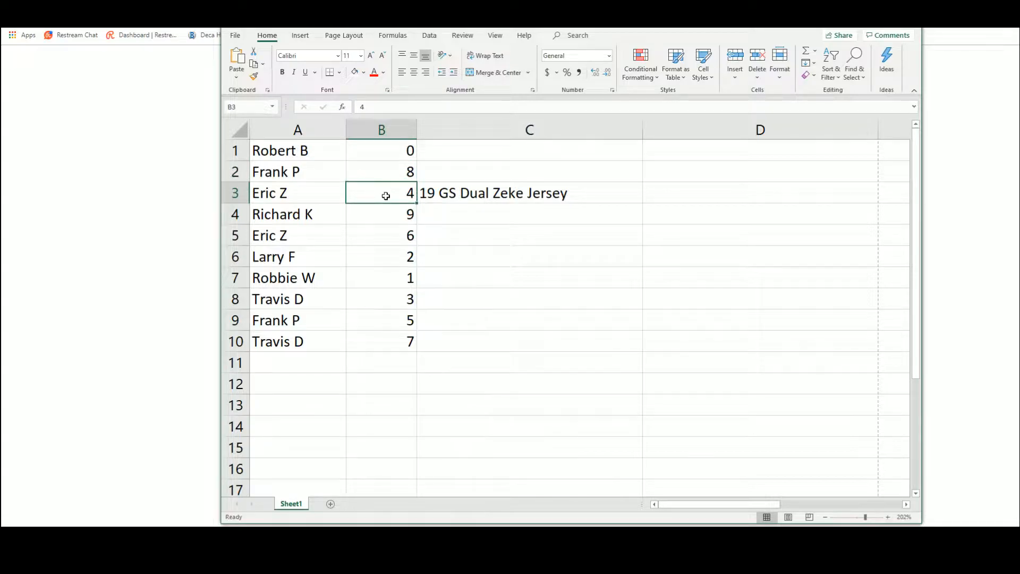
left_click(382, 235)
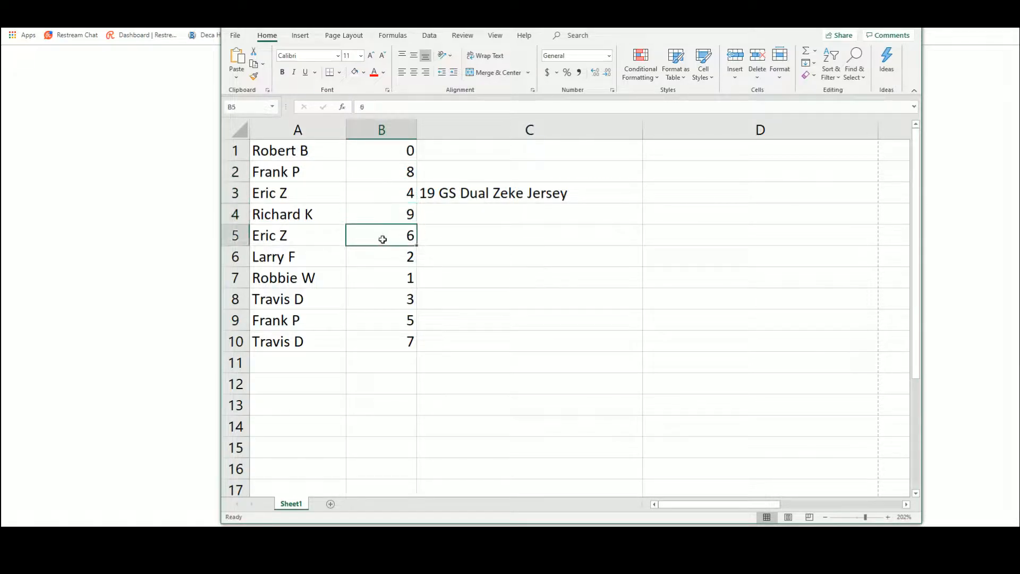
left_click(382, 278)
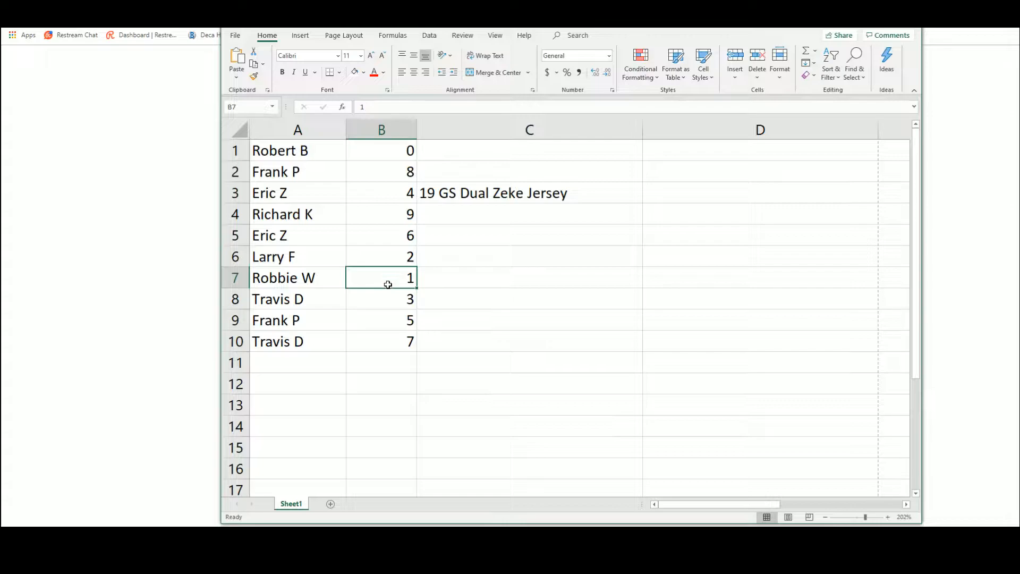
left_click(382, 319)
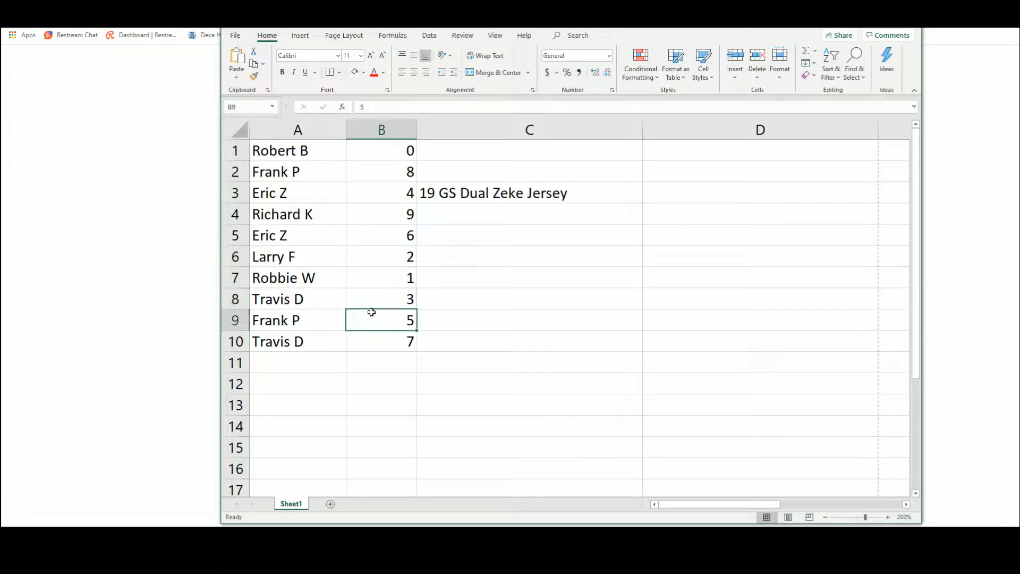
left_click(380, 341)
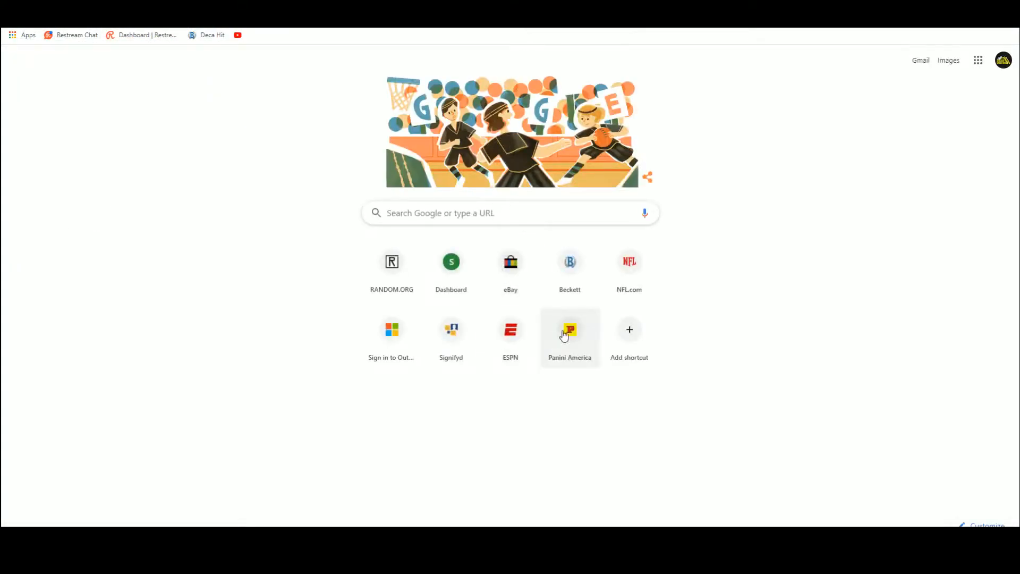
- Filter the Panini America checklist to Football, 2019, Panini, Gold Standard, Golden Rookies Autographs
left_click(569, 330)
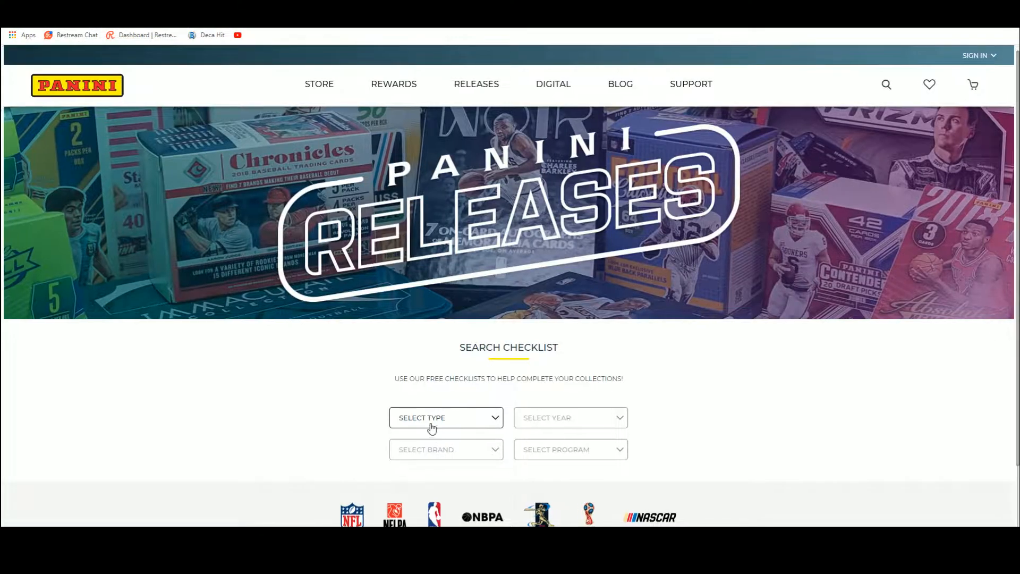
left_click(569, 417)
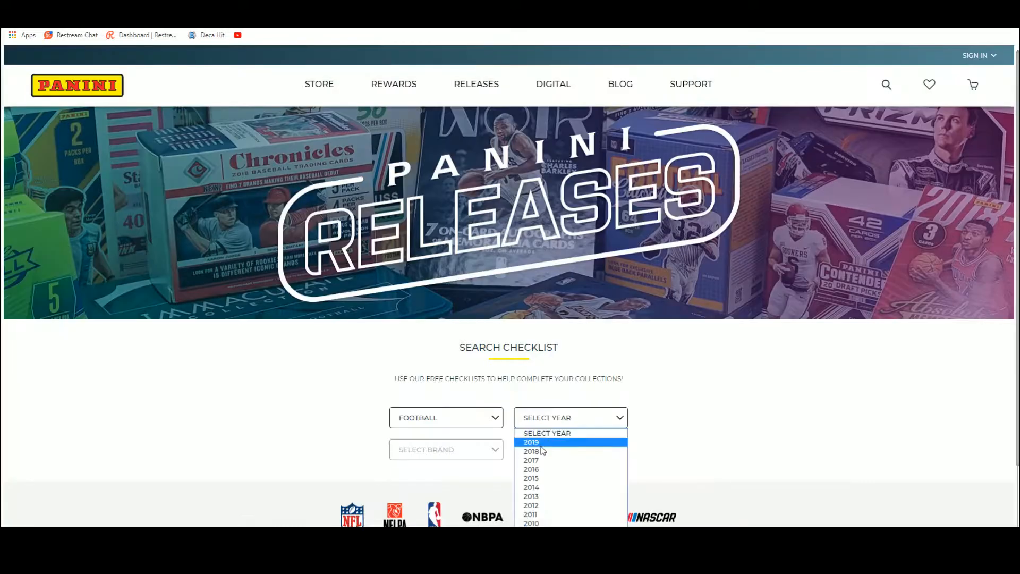
left_click(531, 443)
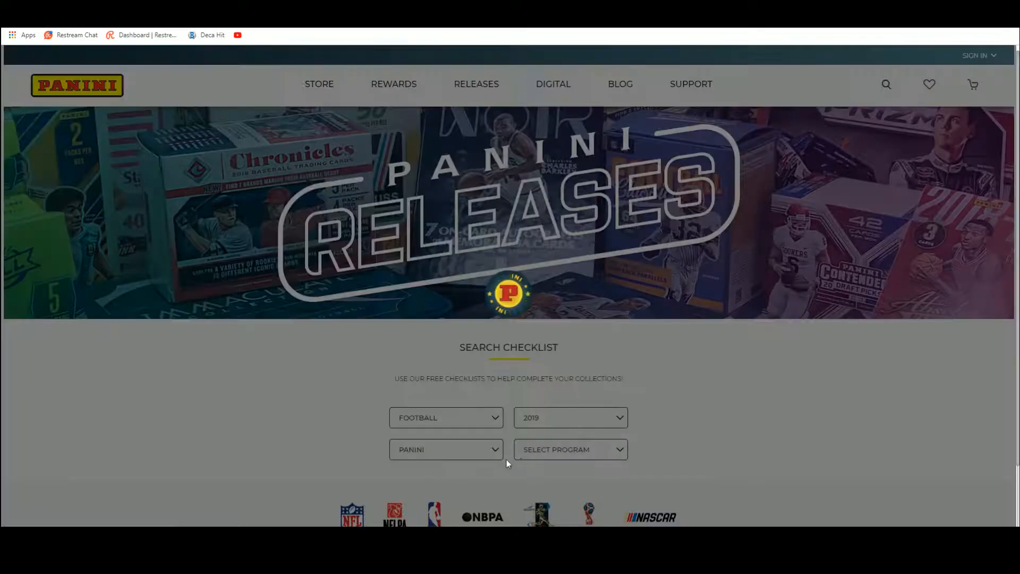
left_click(570, 449)
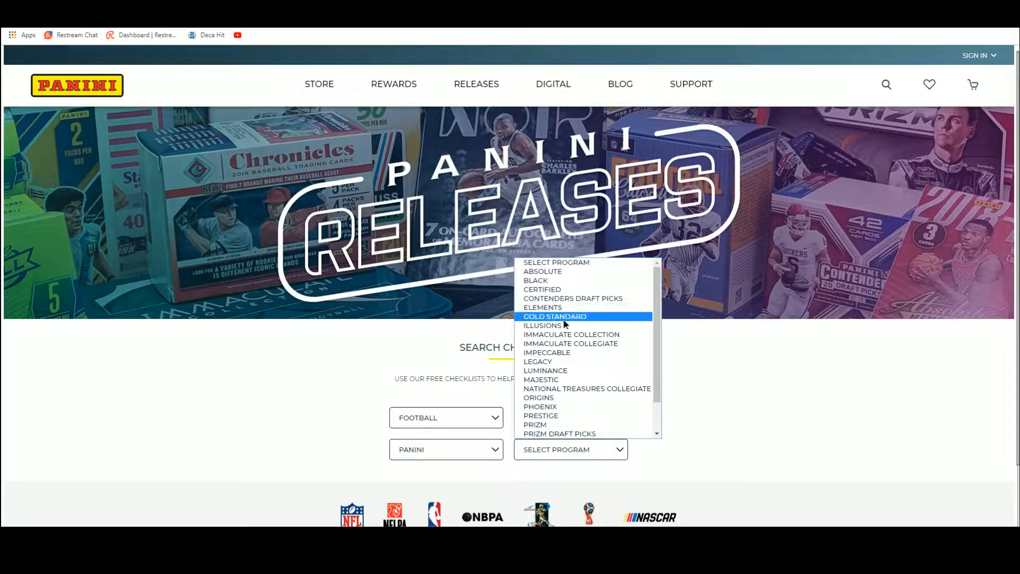
left_click(555, 316)
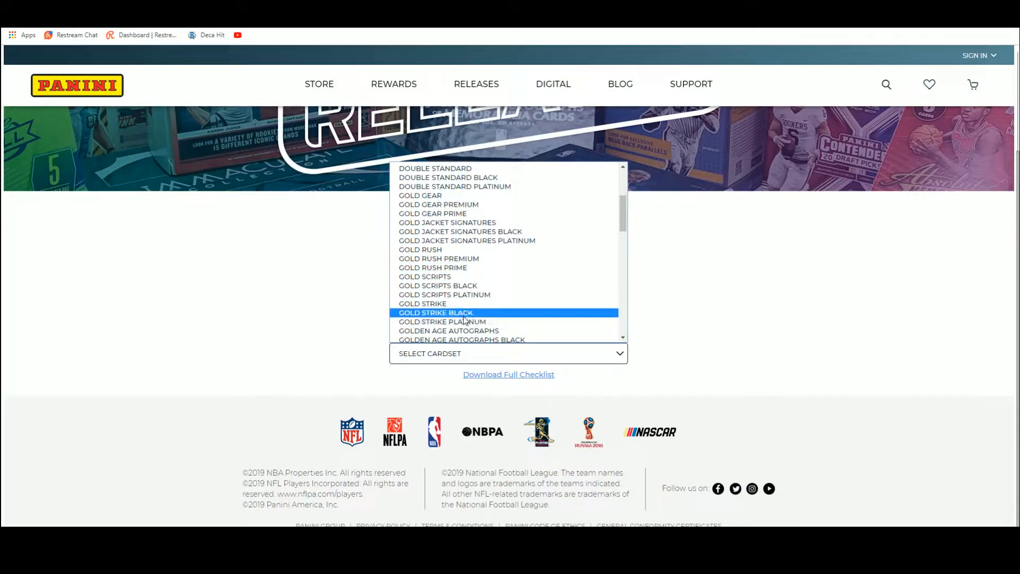
mouse_move(426, 276)
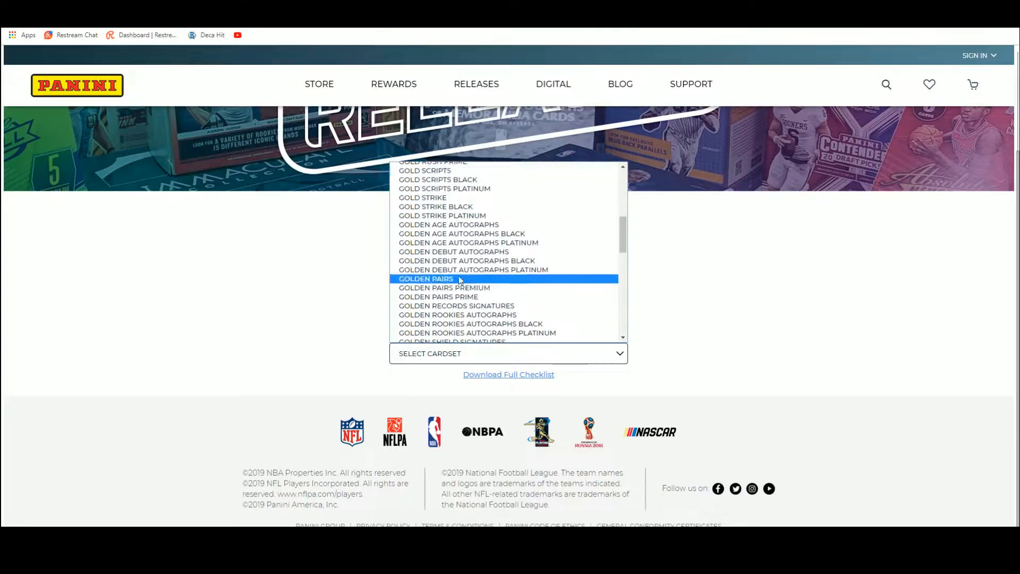
left_click(471, 323)
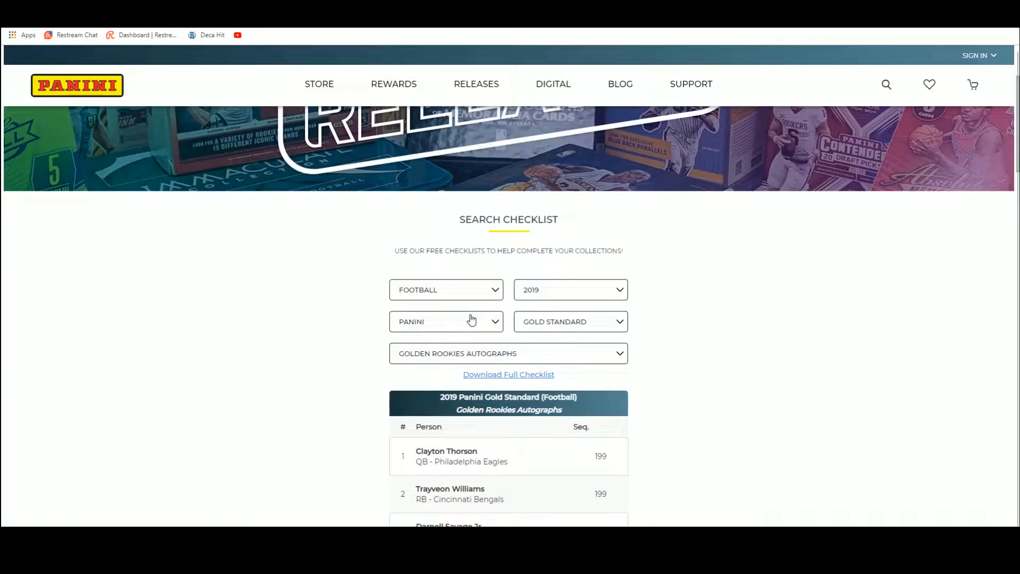
- Scroll down the Golden Rookies Autographs checklist to browse the later players
scroll("down", 3)
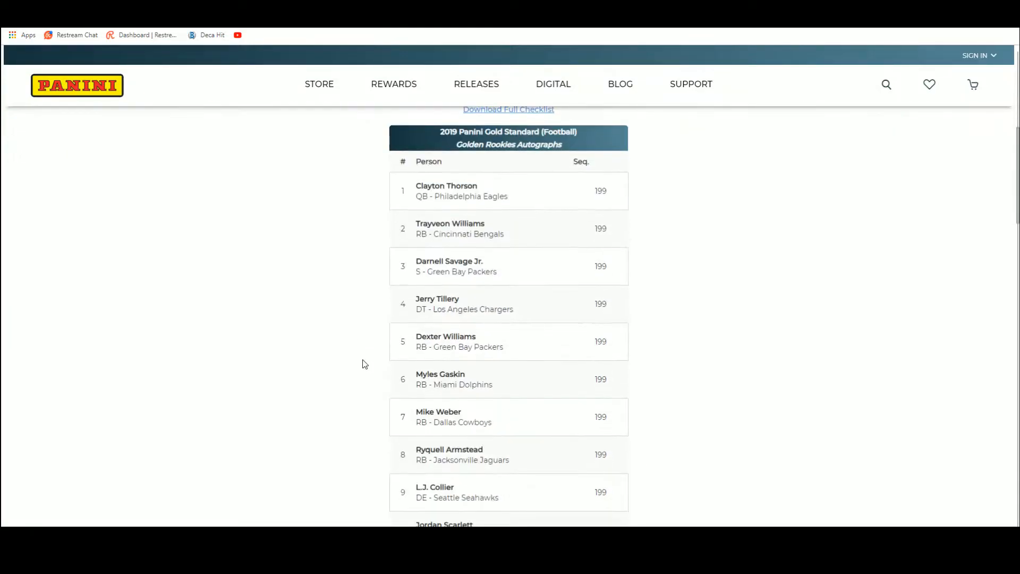
scroll("down", 3)
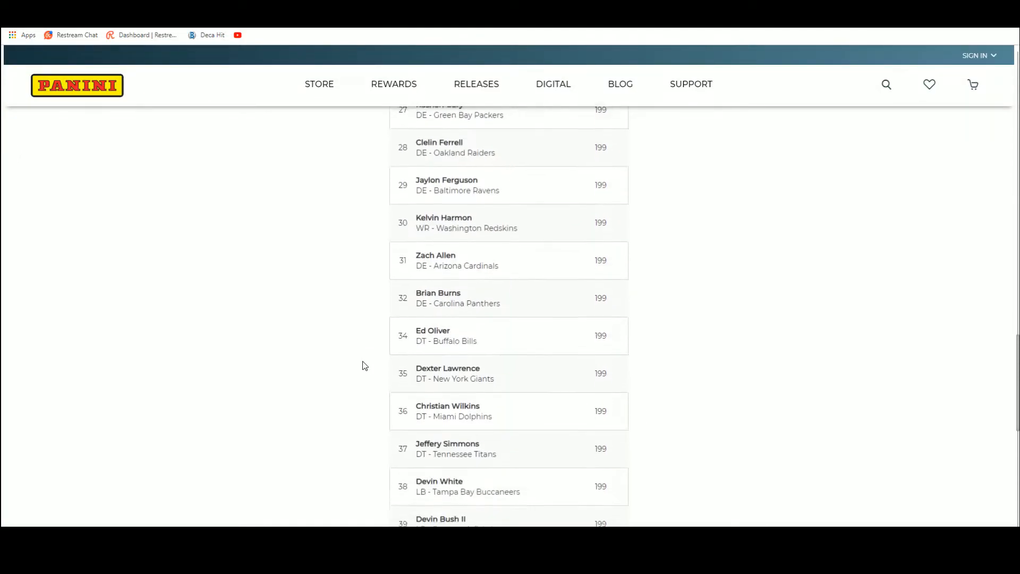
scroll("down", 3)
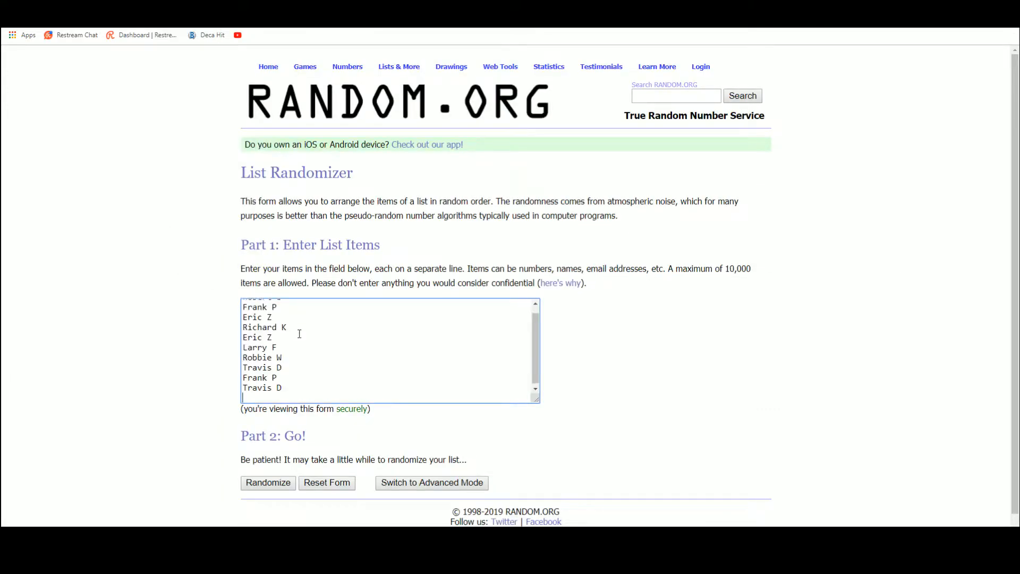
left_click(267, 482)
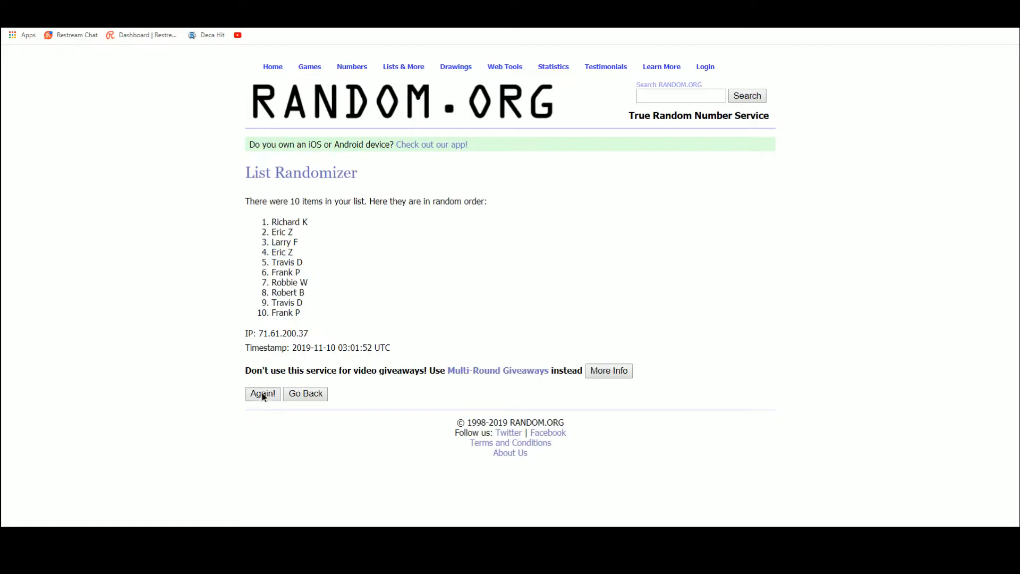
left_click(262, 393)
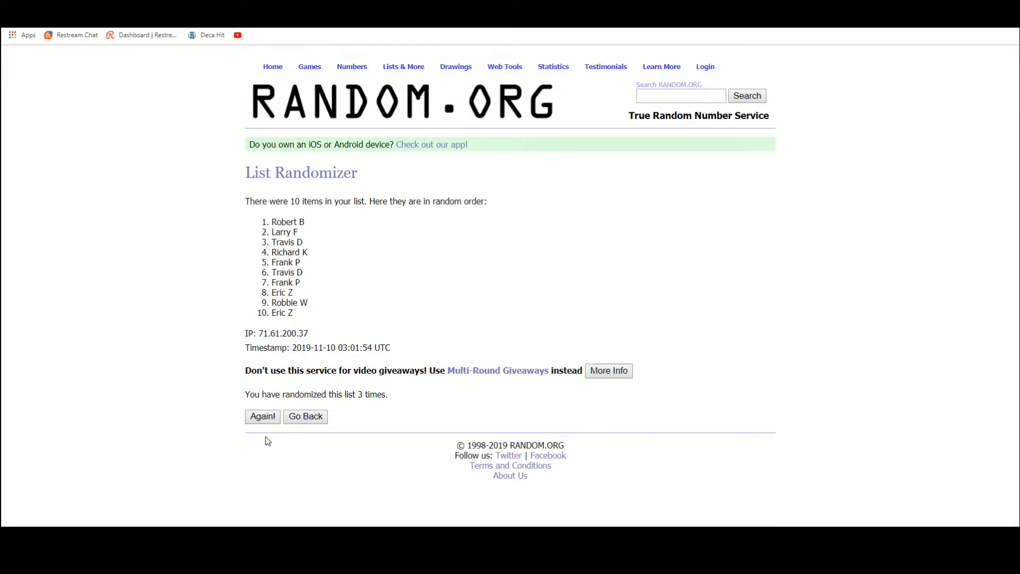
left_click(262, 416)
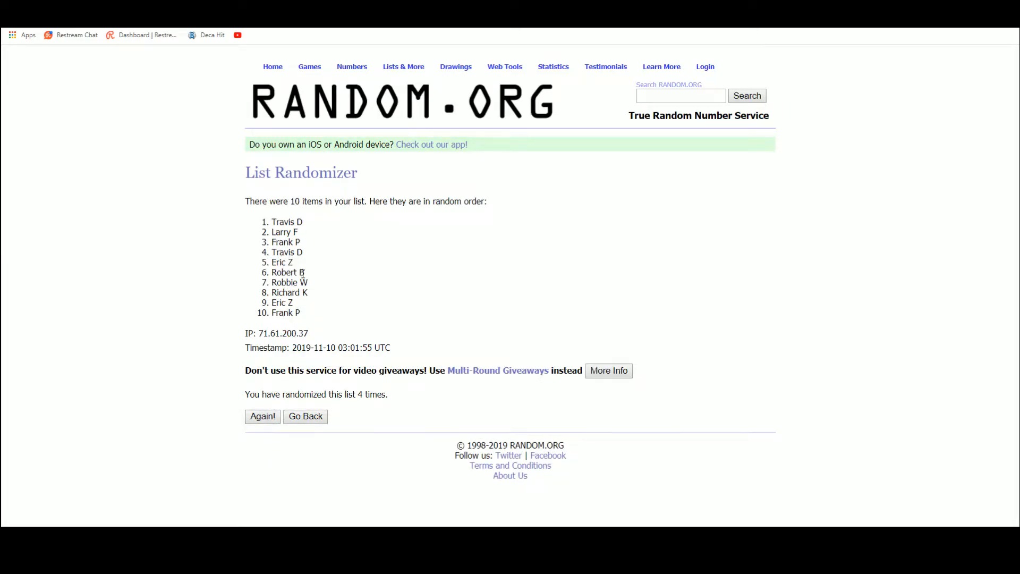
left_click(262, 417)
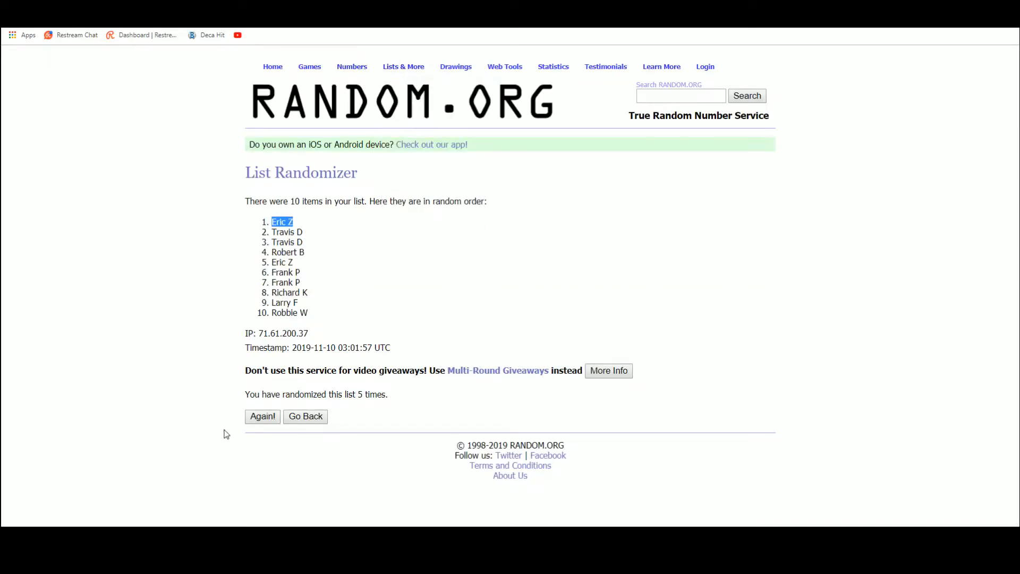
- Return to the form, randomize the names five times, and select the top name Frank P
right_click(298, 150)
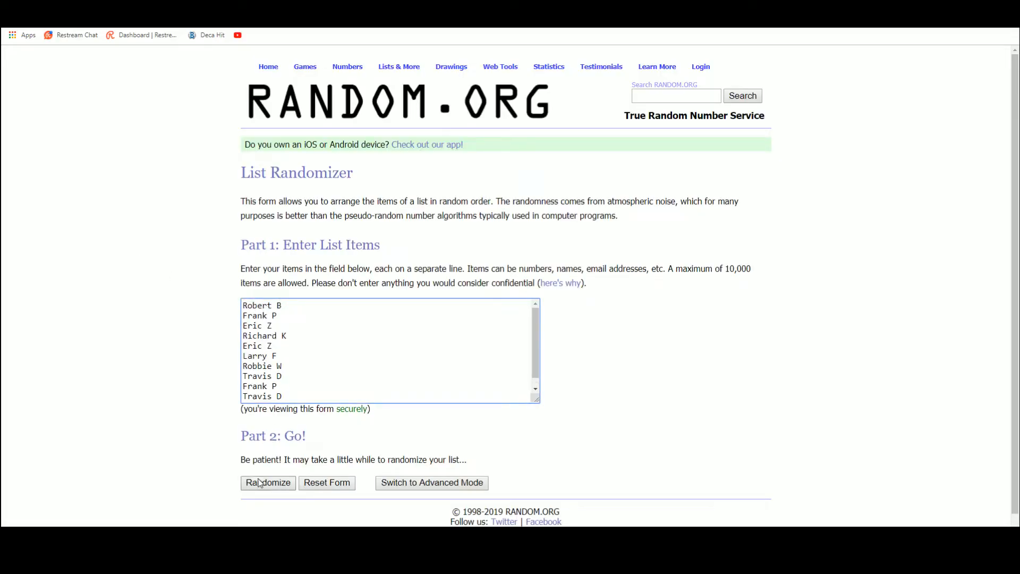
left_click(268, 482)
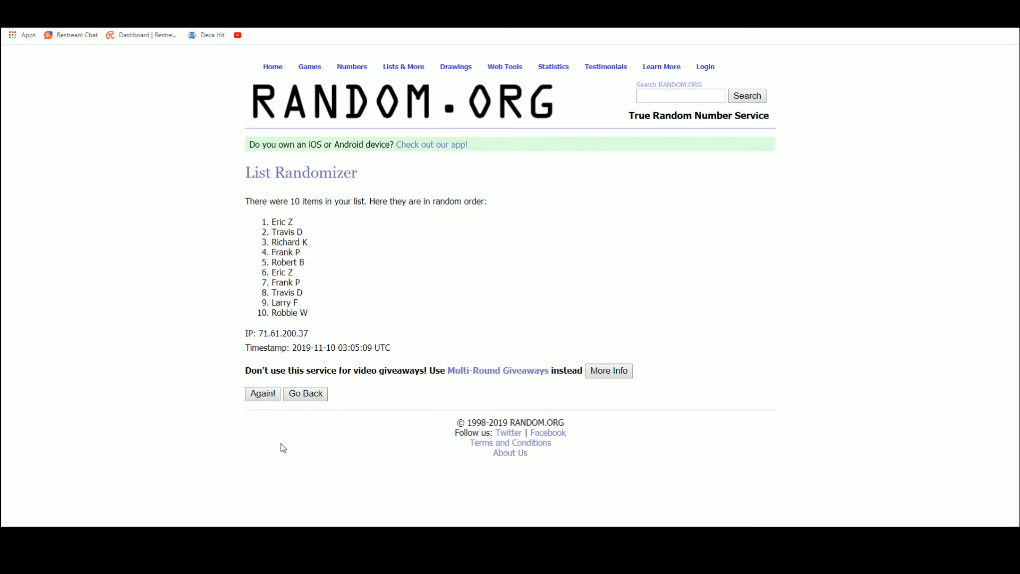
left_click(262, 393)
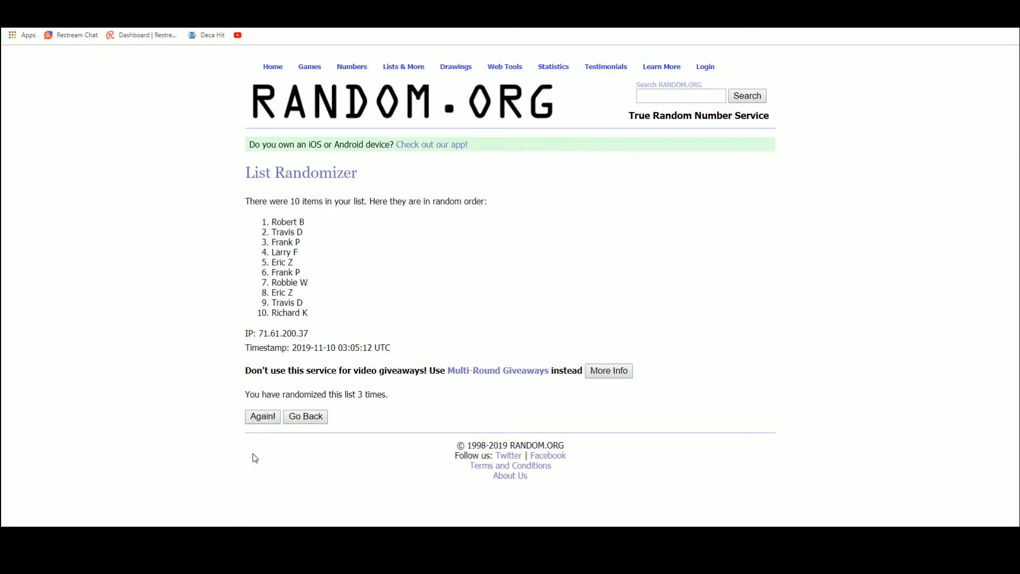
left_click(262, 416)
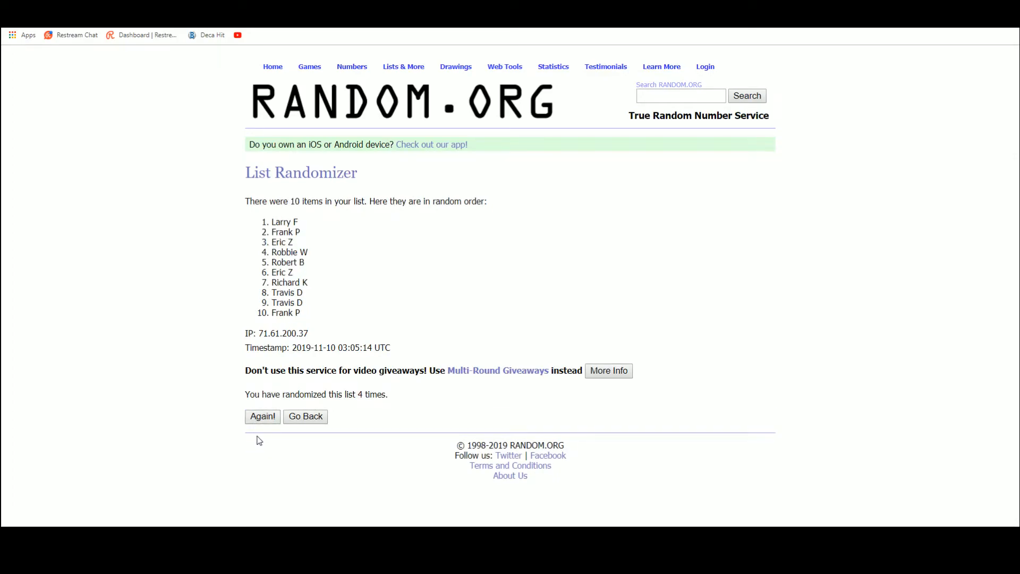
left_click(262, 416)
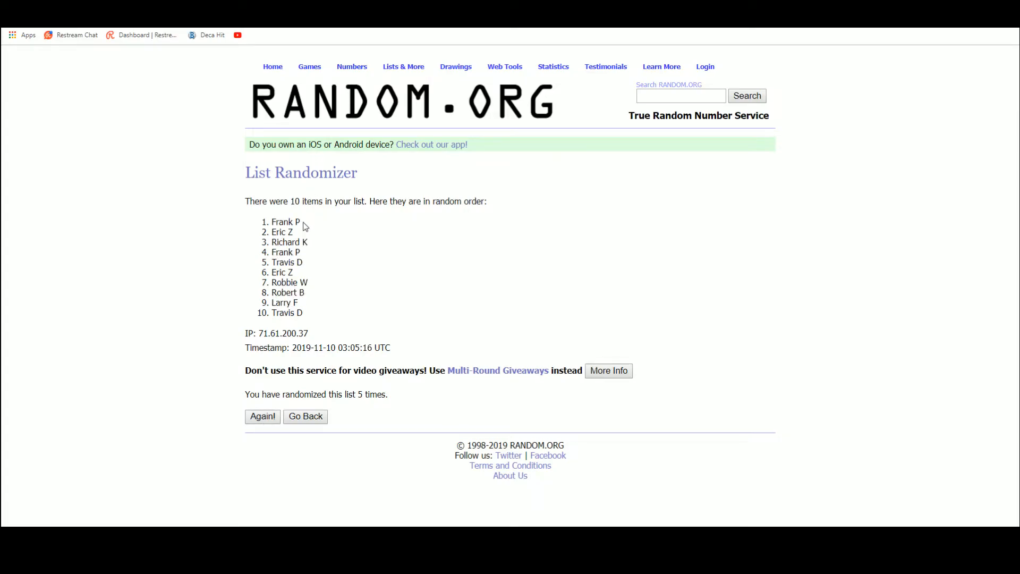
double_click(285, 221)
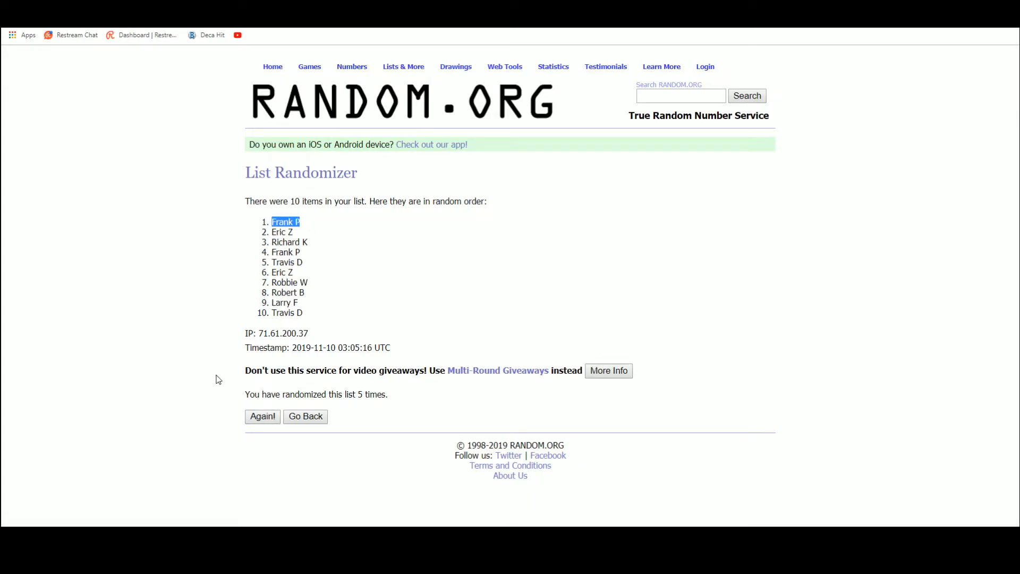